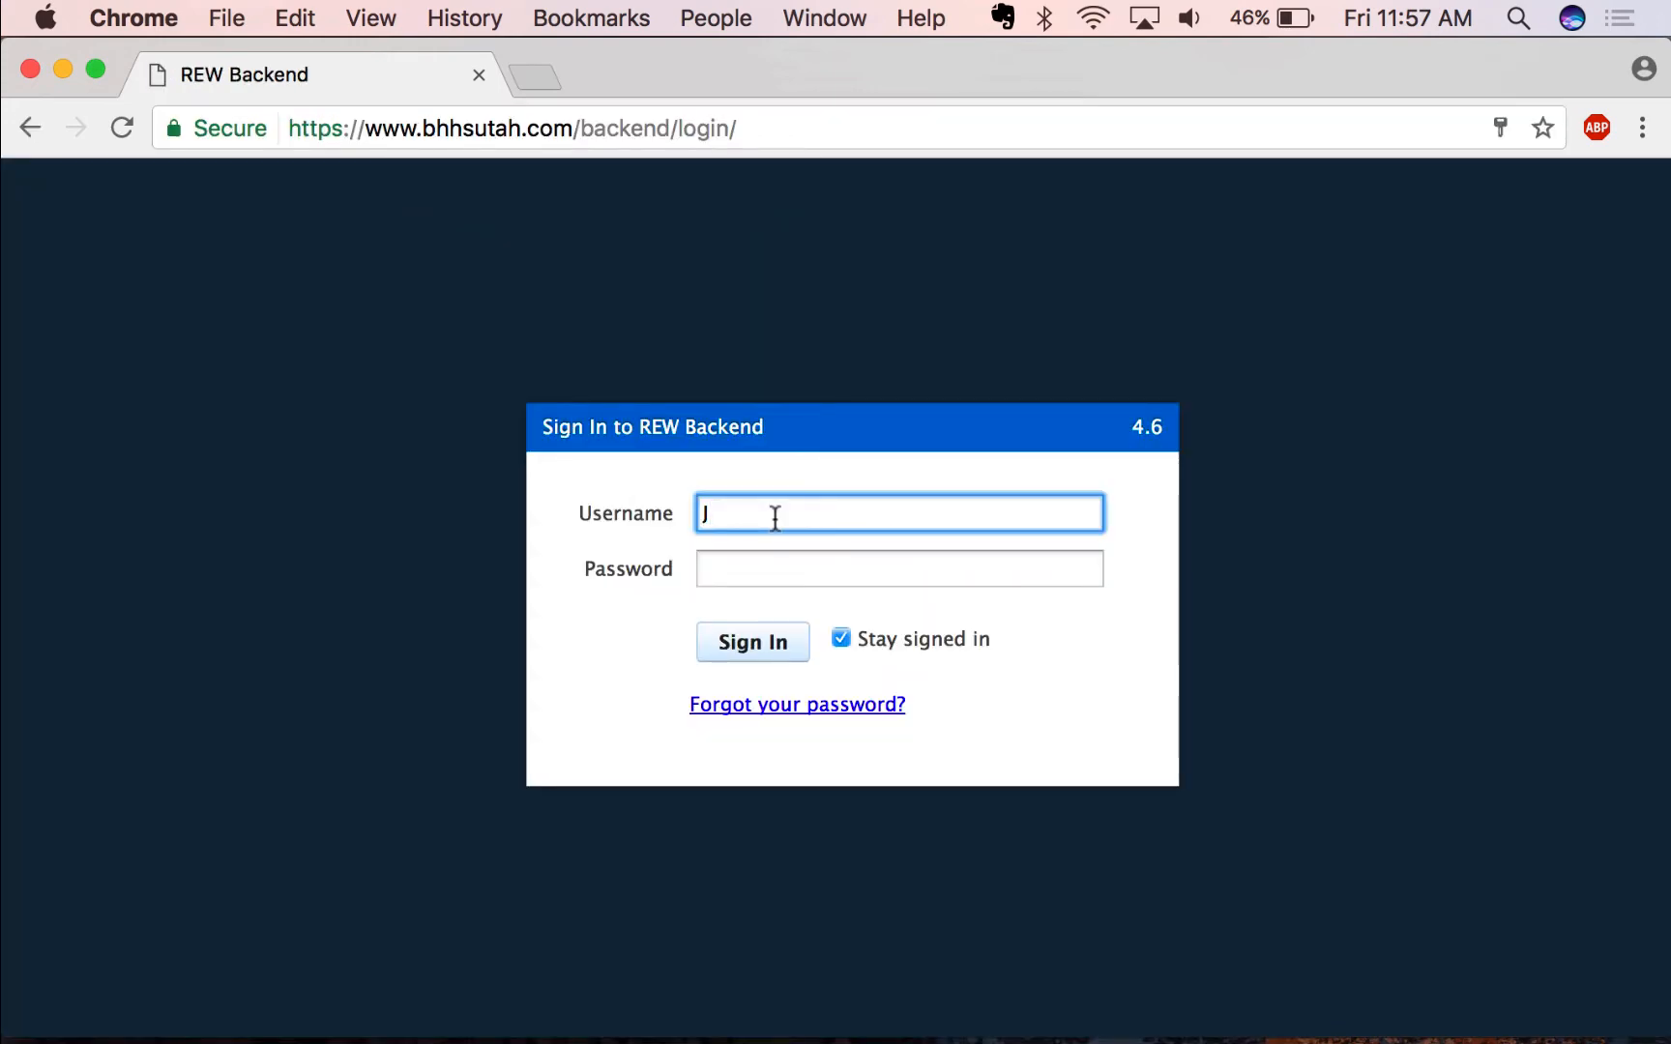
type("oe")
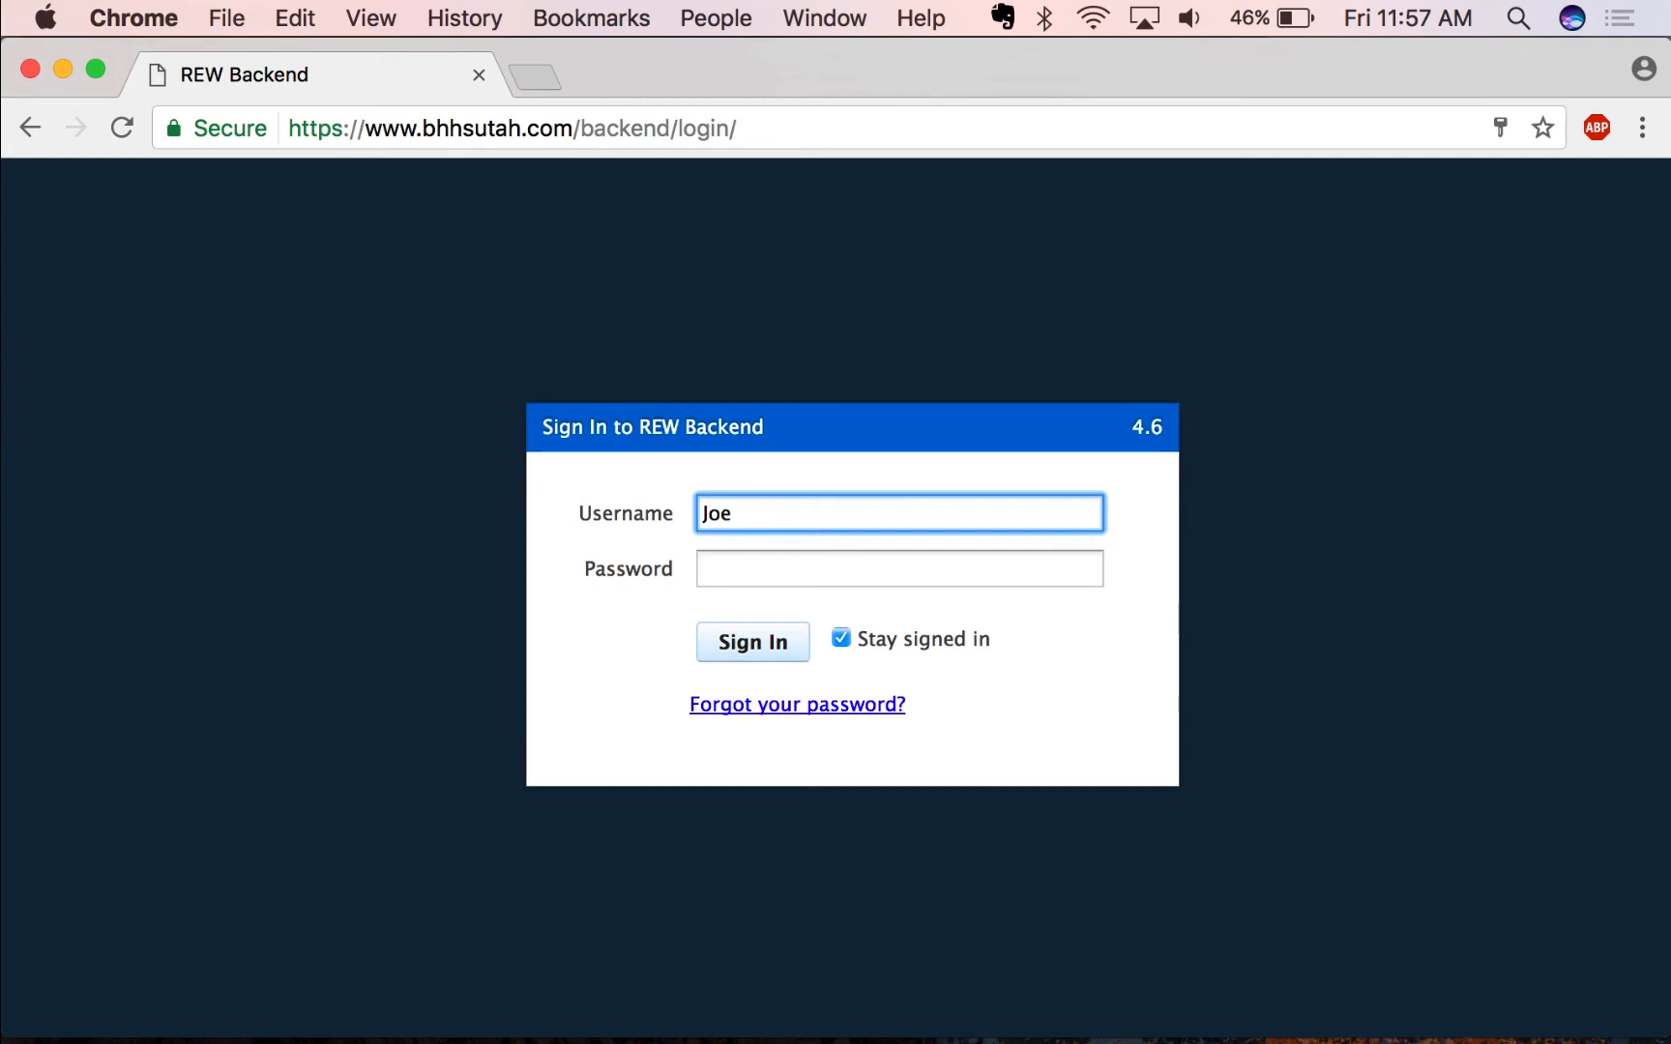
type("Lowry")
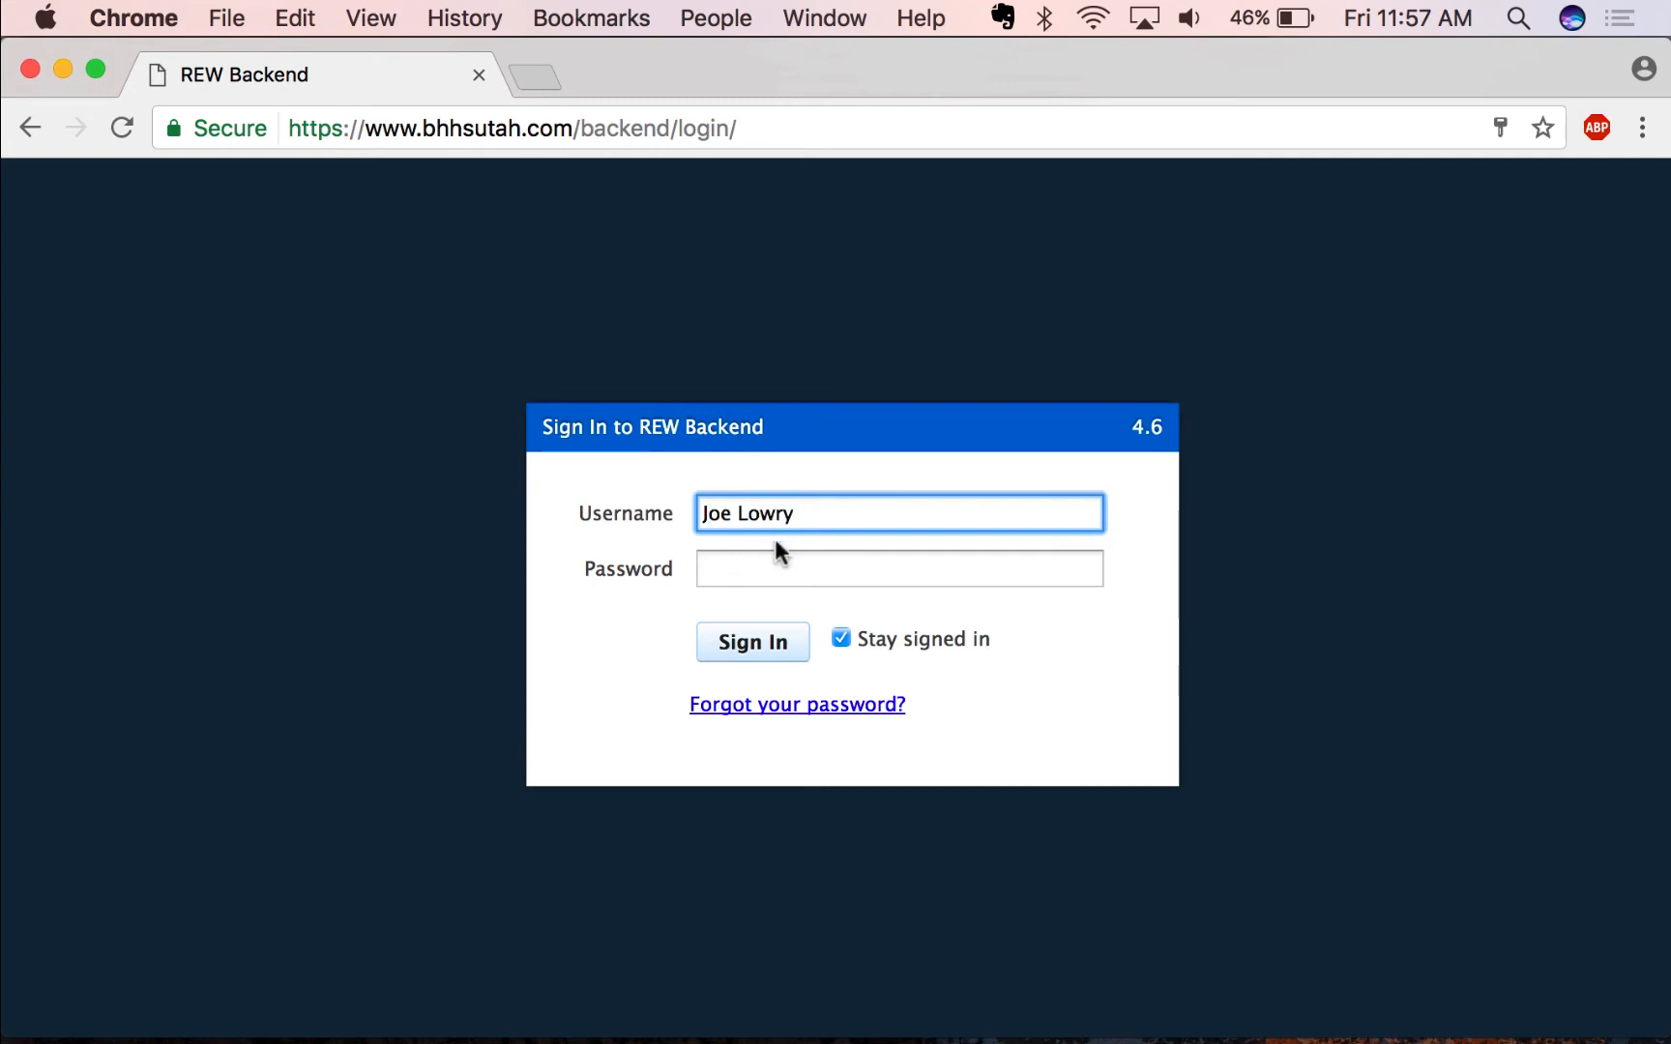
left_click(899, 569)
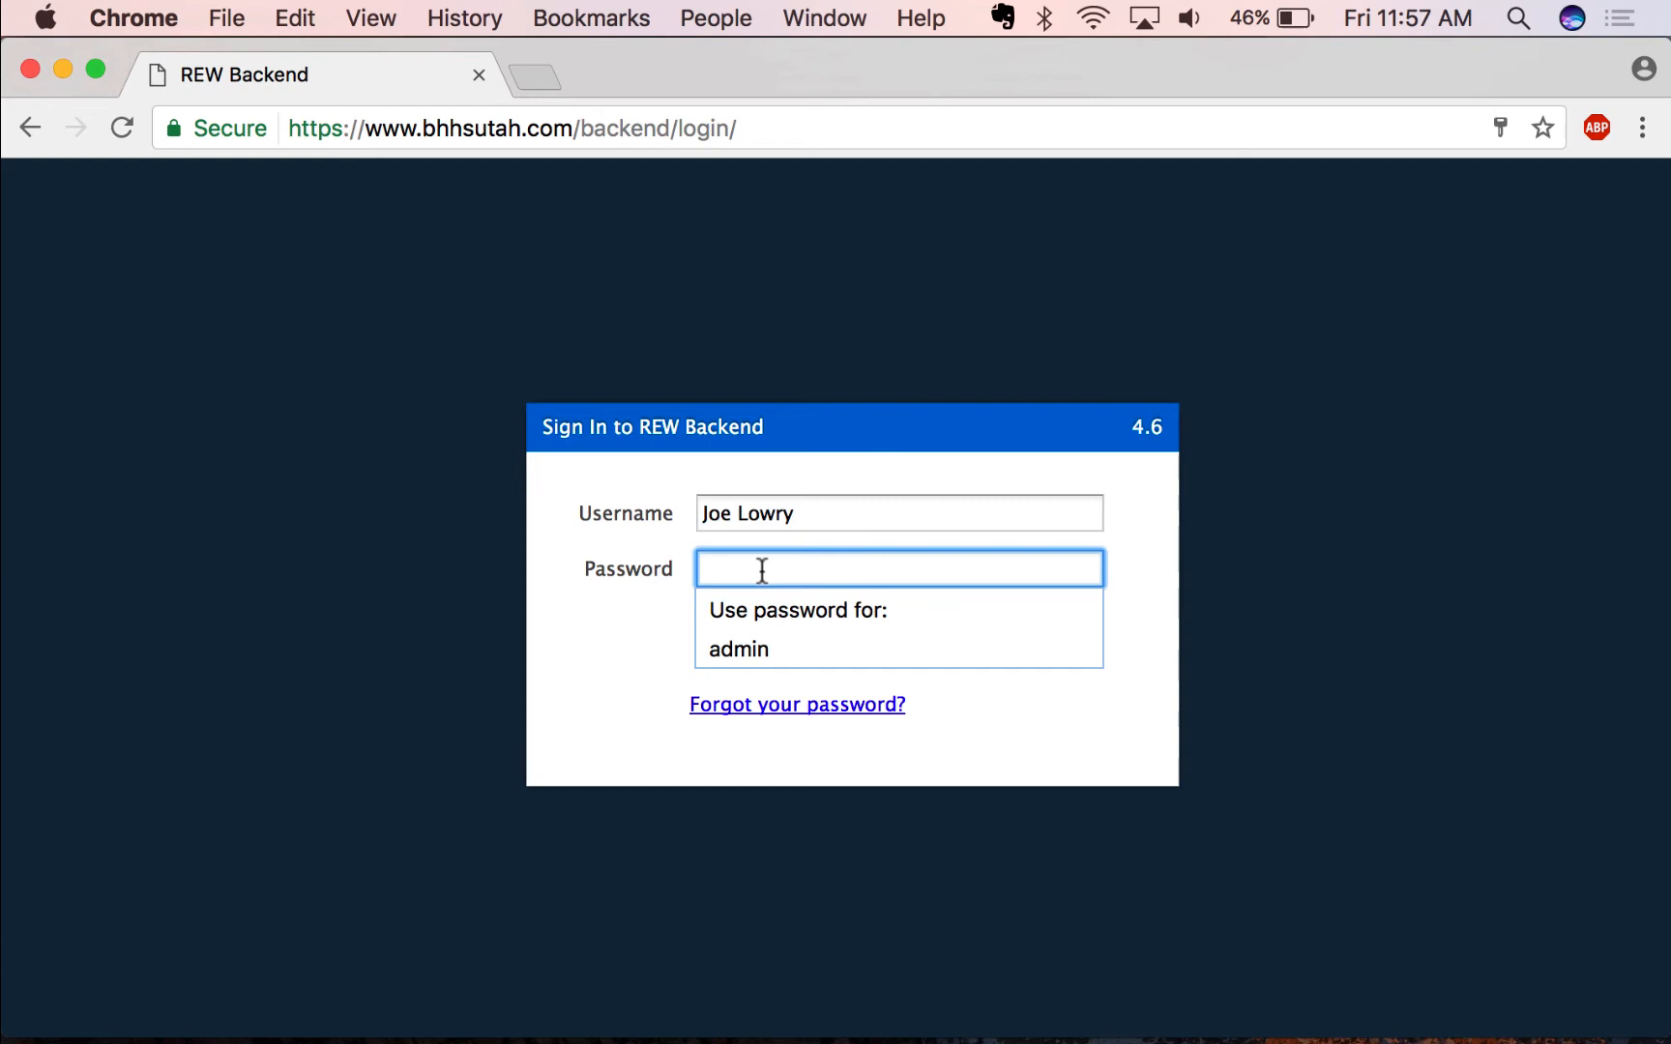
type("•••••")
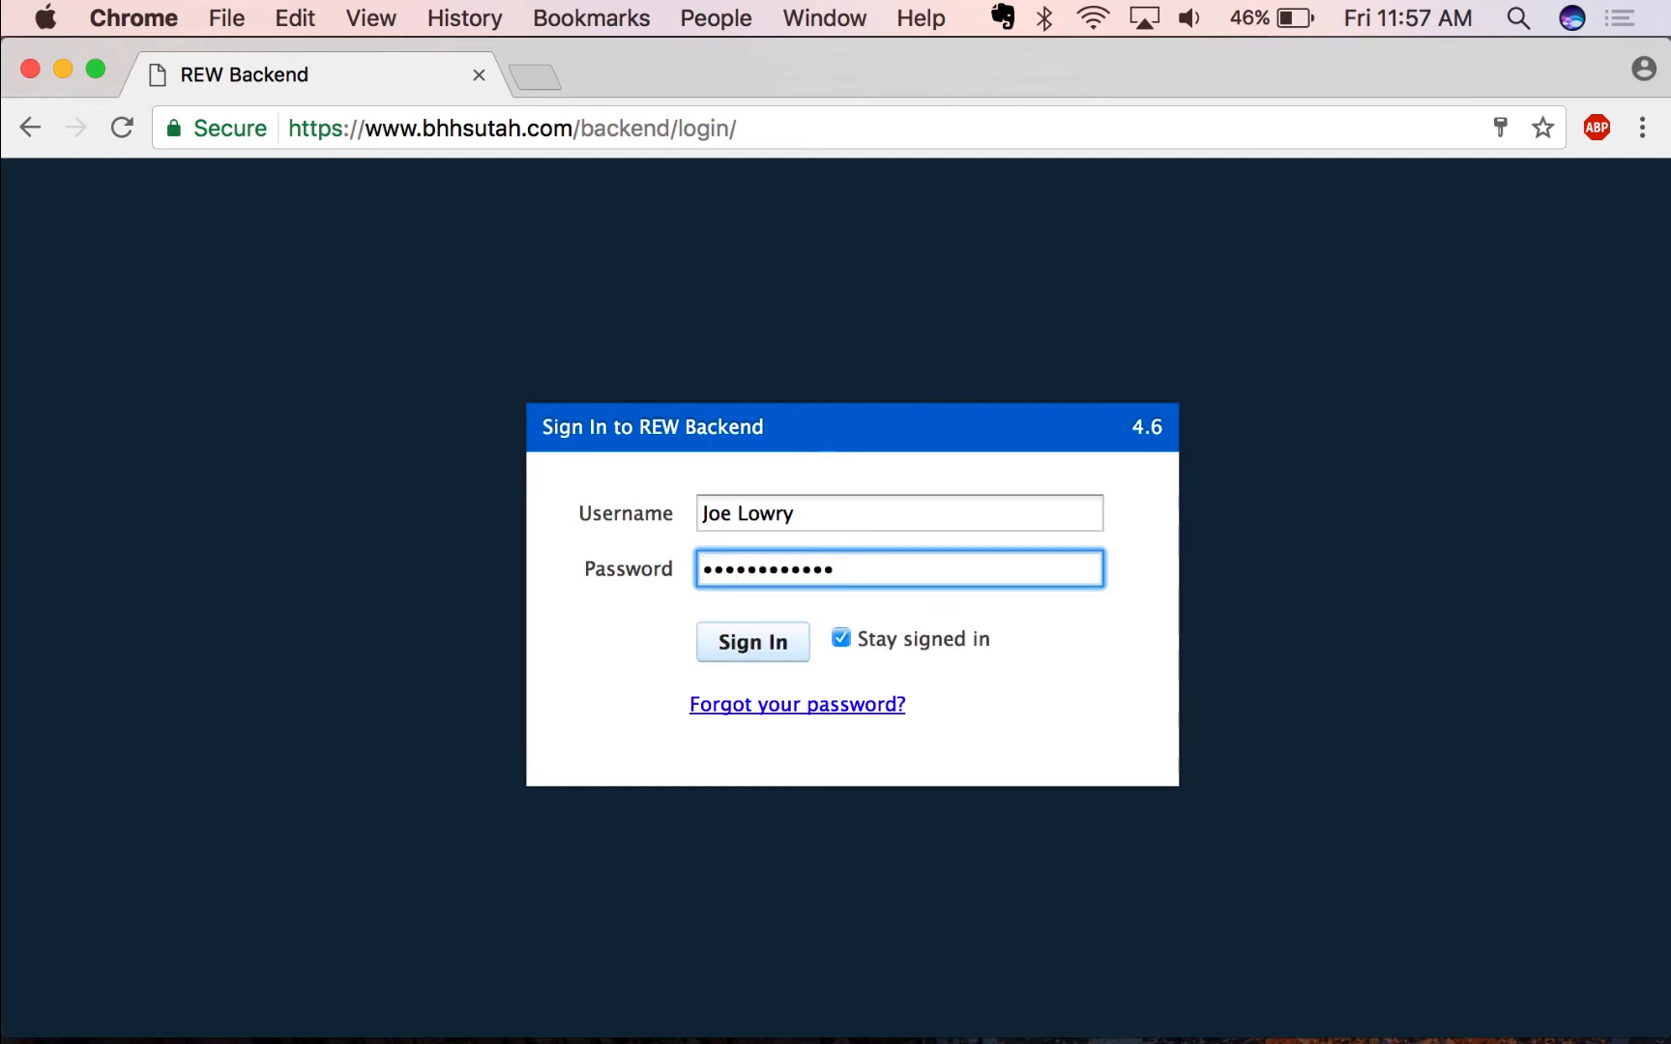
left_click(750, 642)
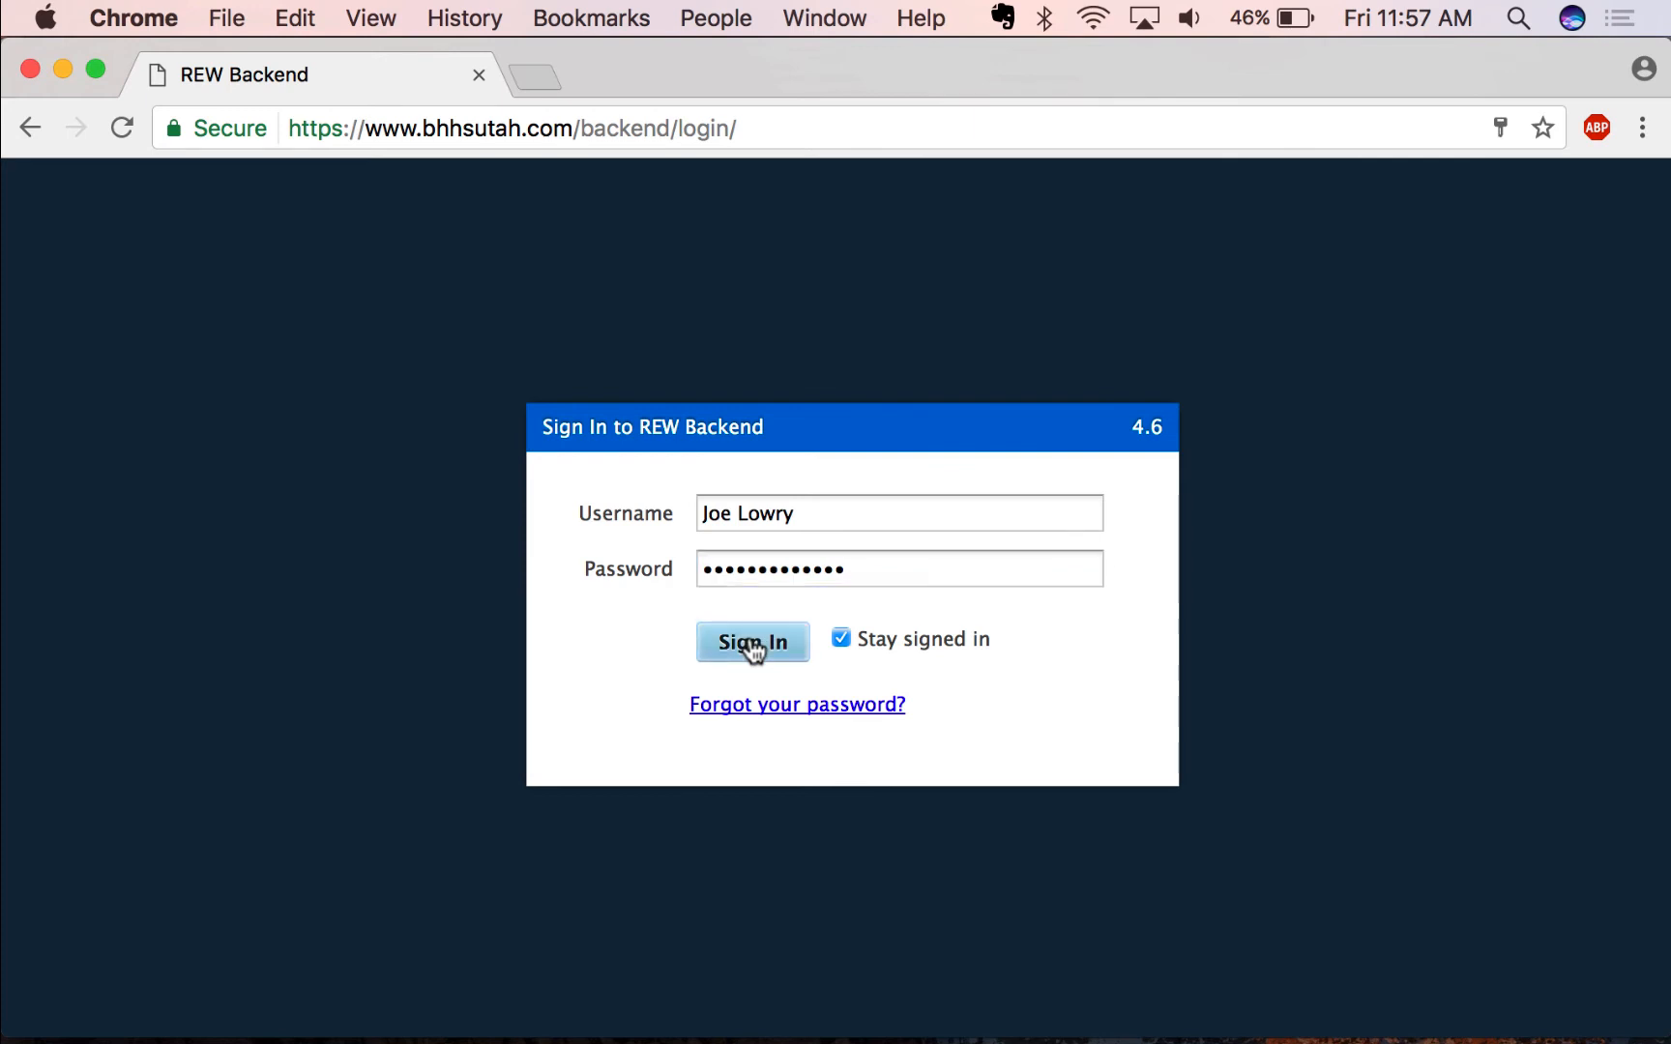
- Land on the BHHS Utah Properties Intranet welcome page and head into the Intranet section
left_click(752, 642)
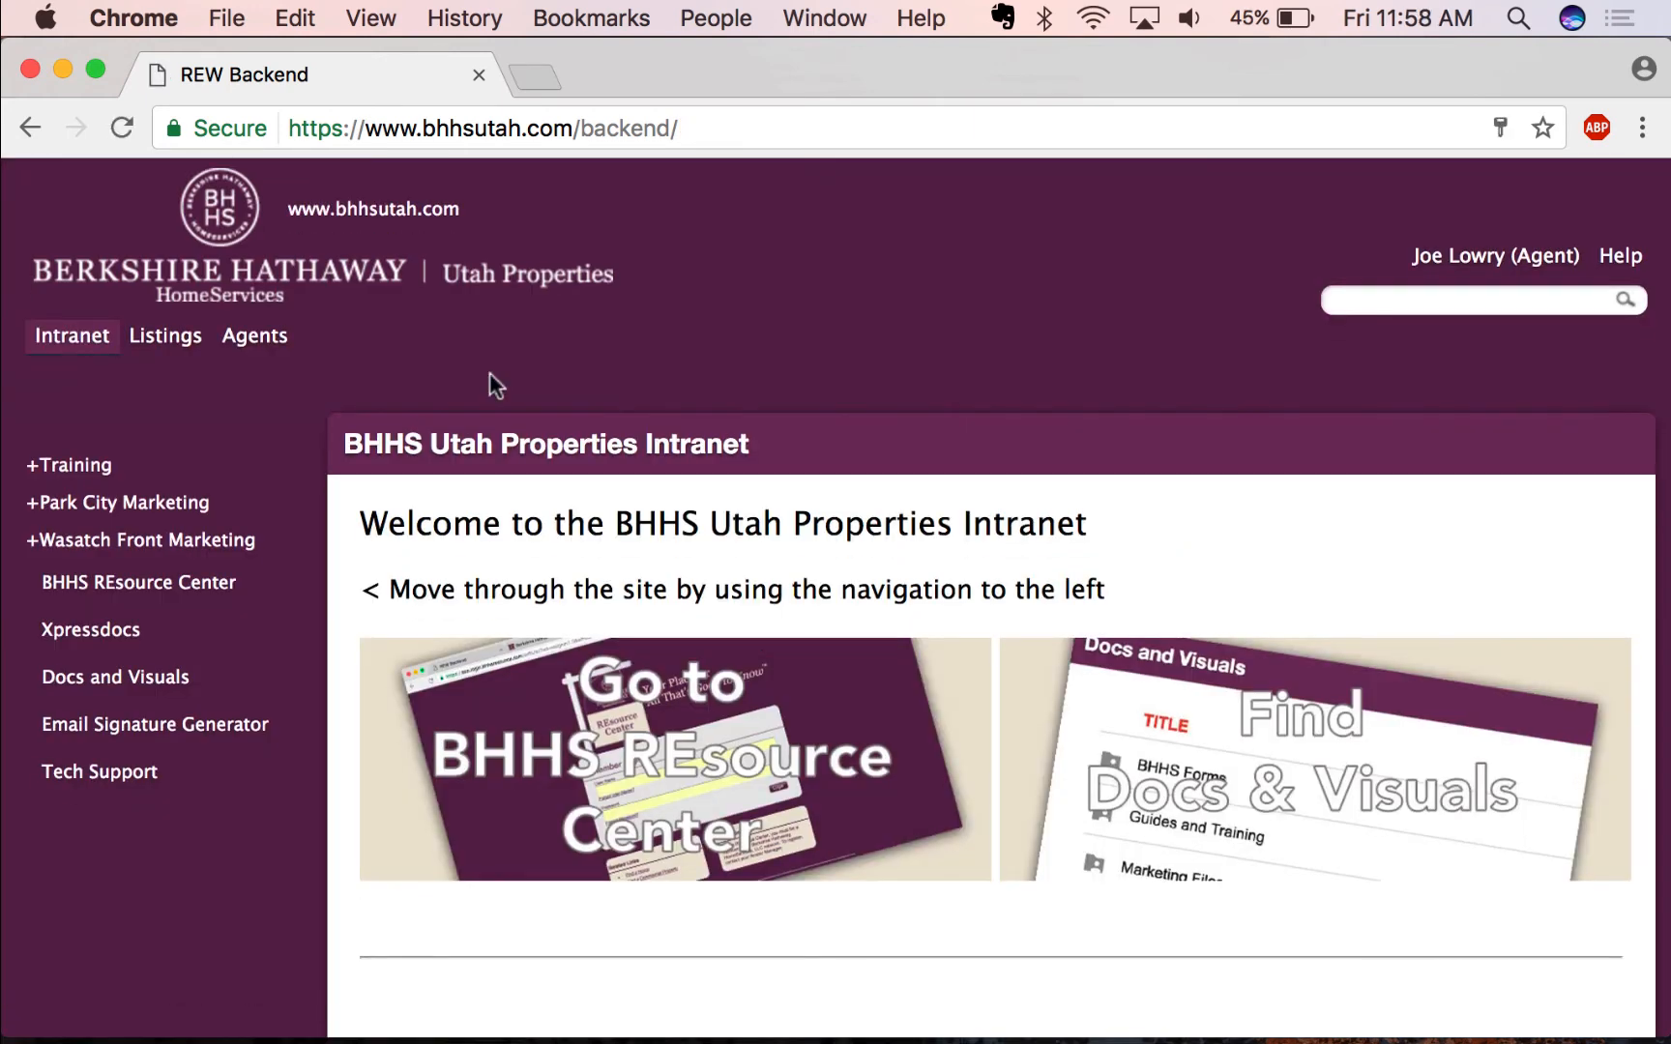
mouse_move(648, 739)
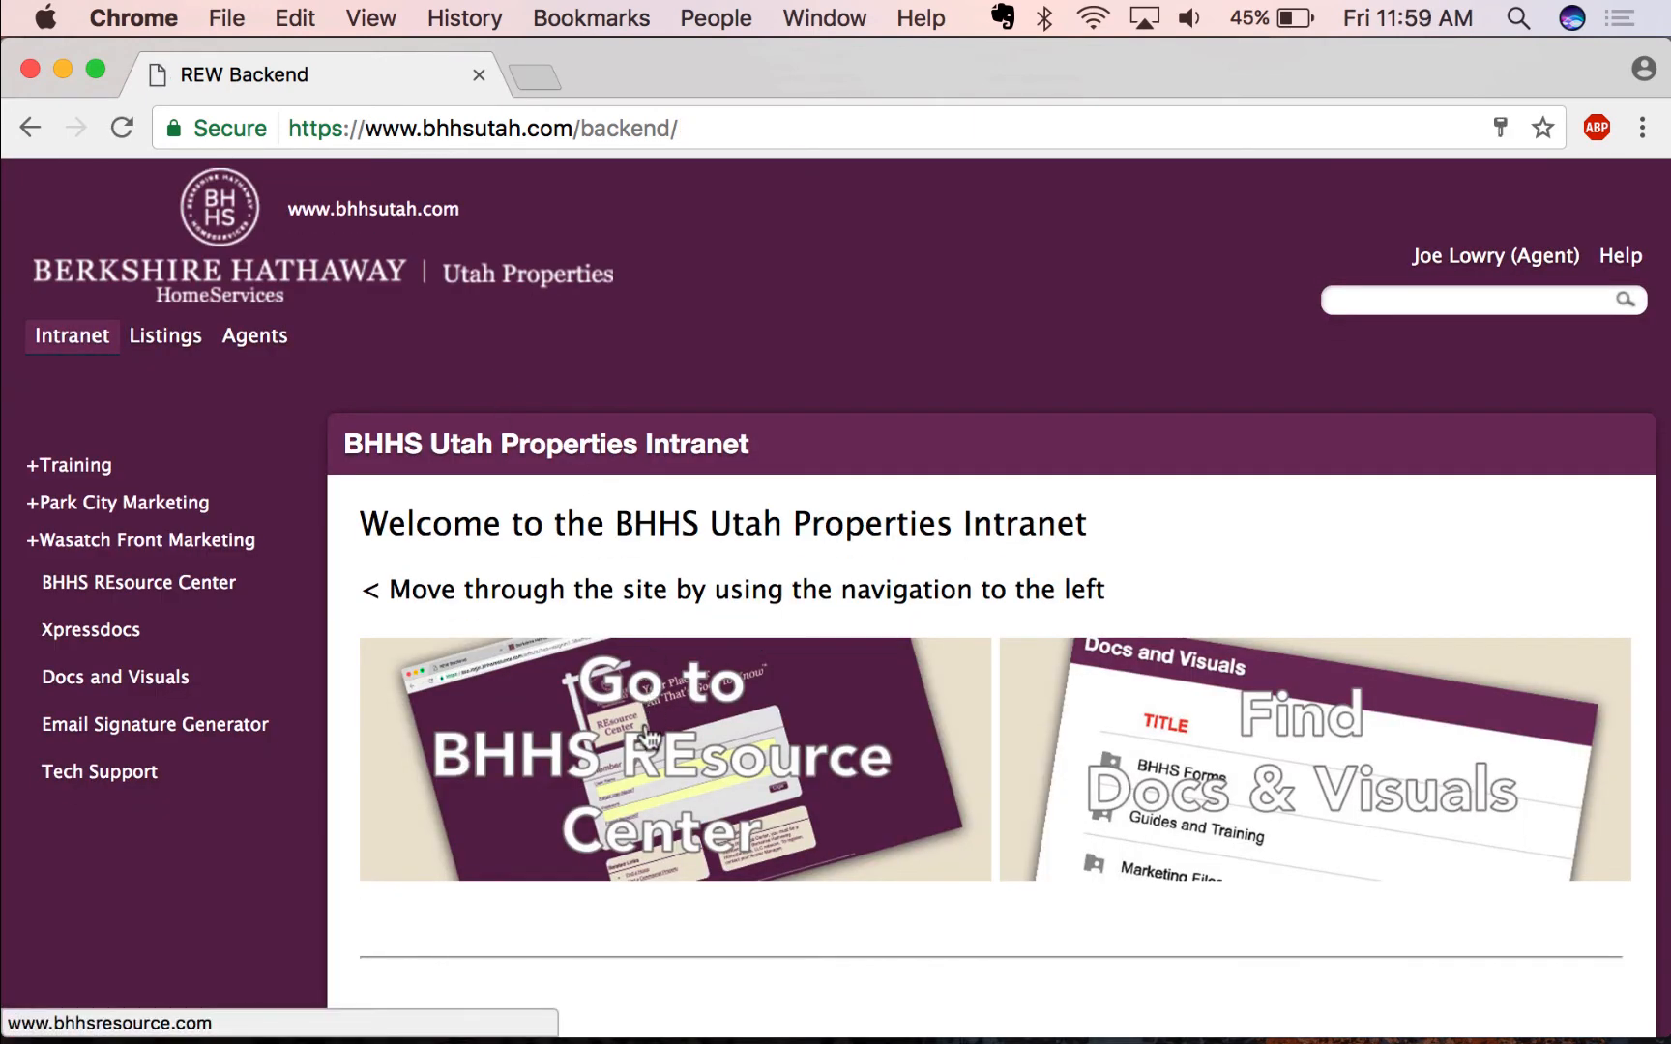
mouse_move(1309, 765)
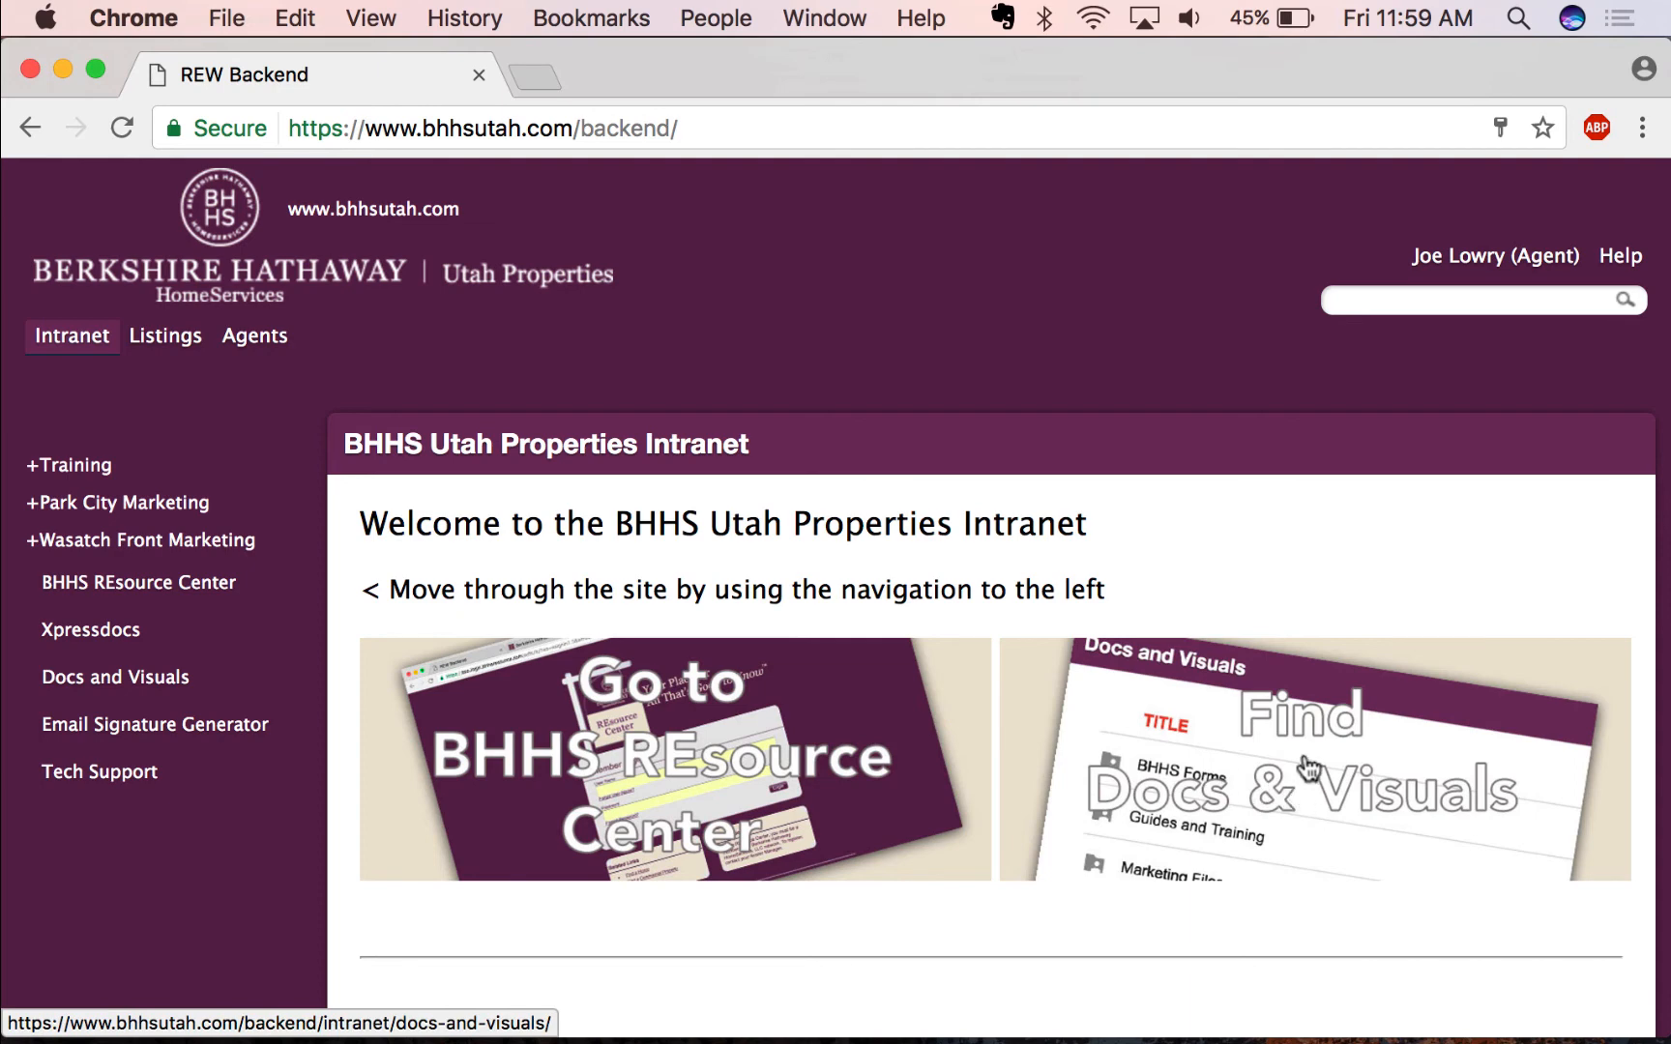
mouse_move(230, 416)
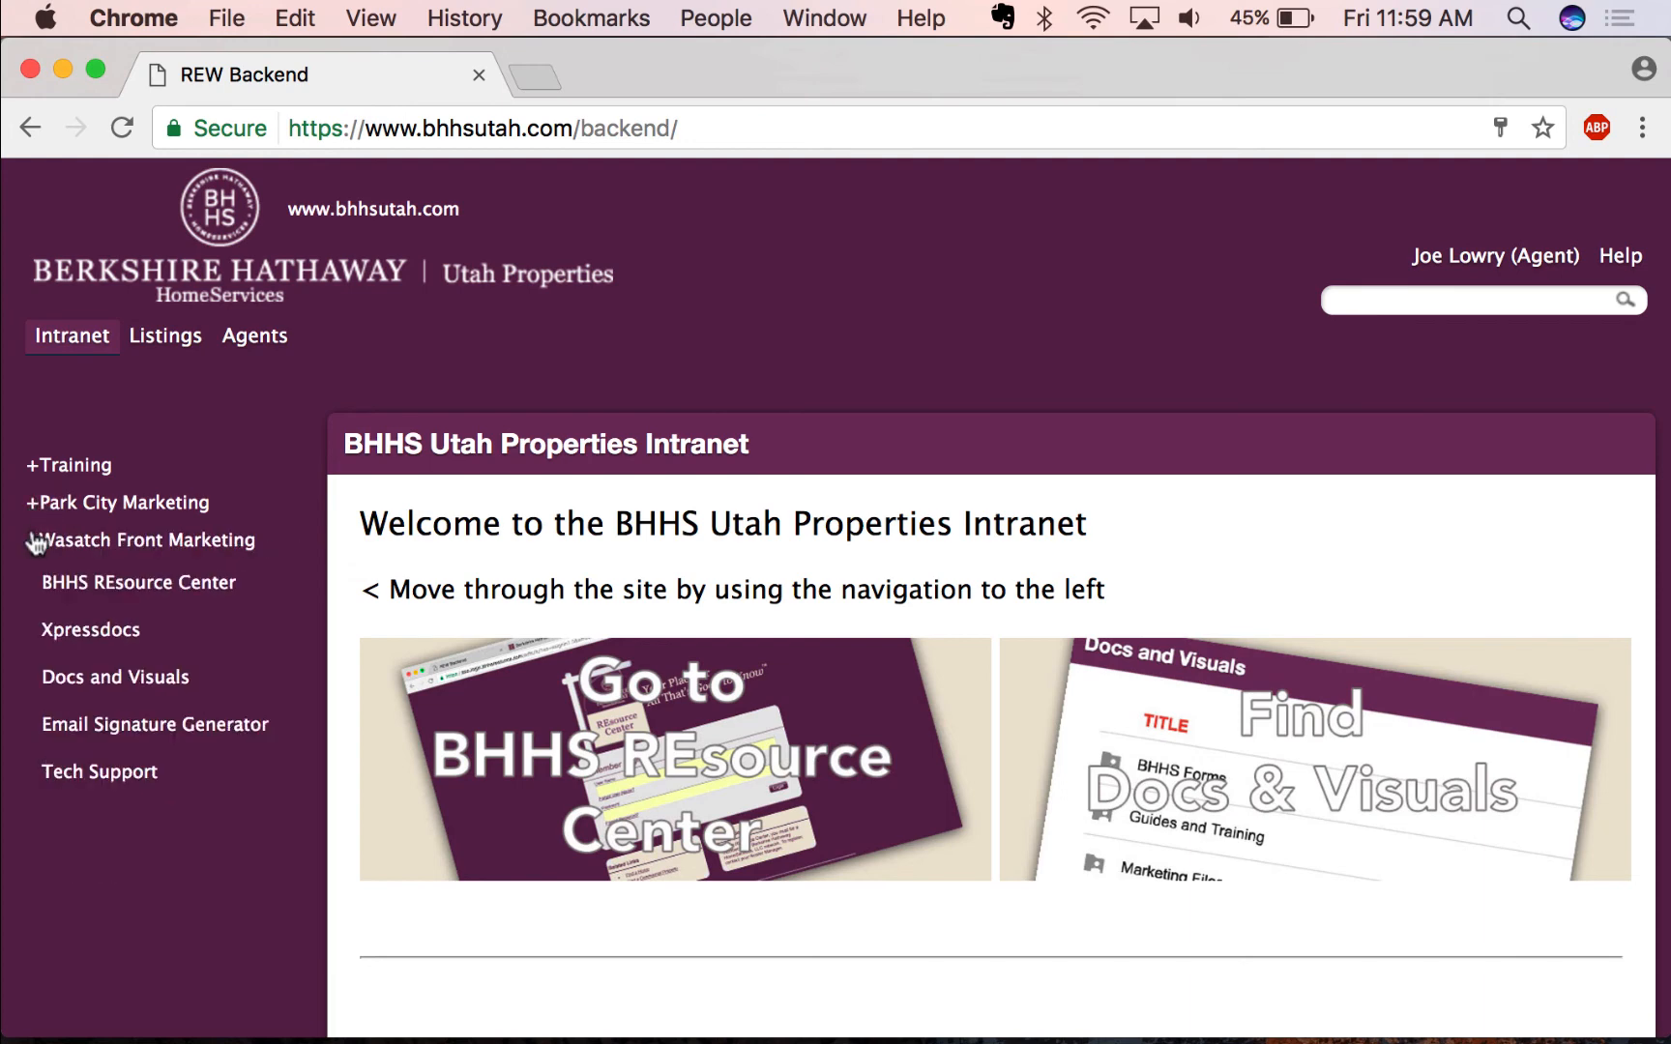
left_click(99, 772)
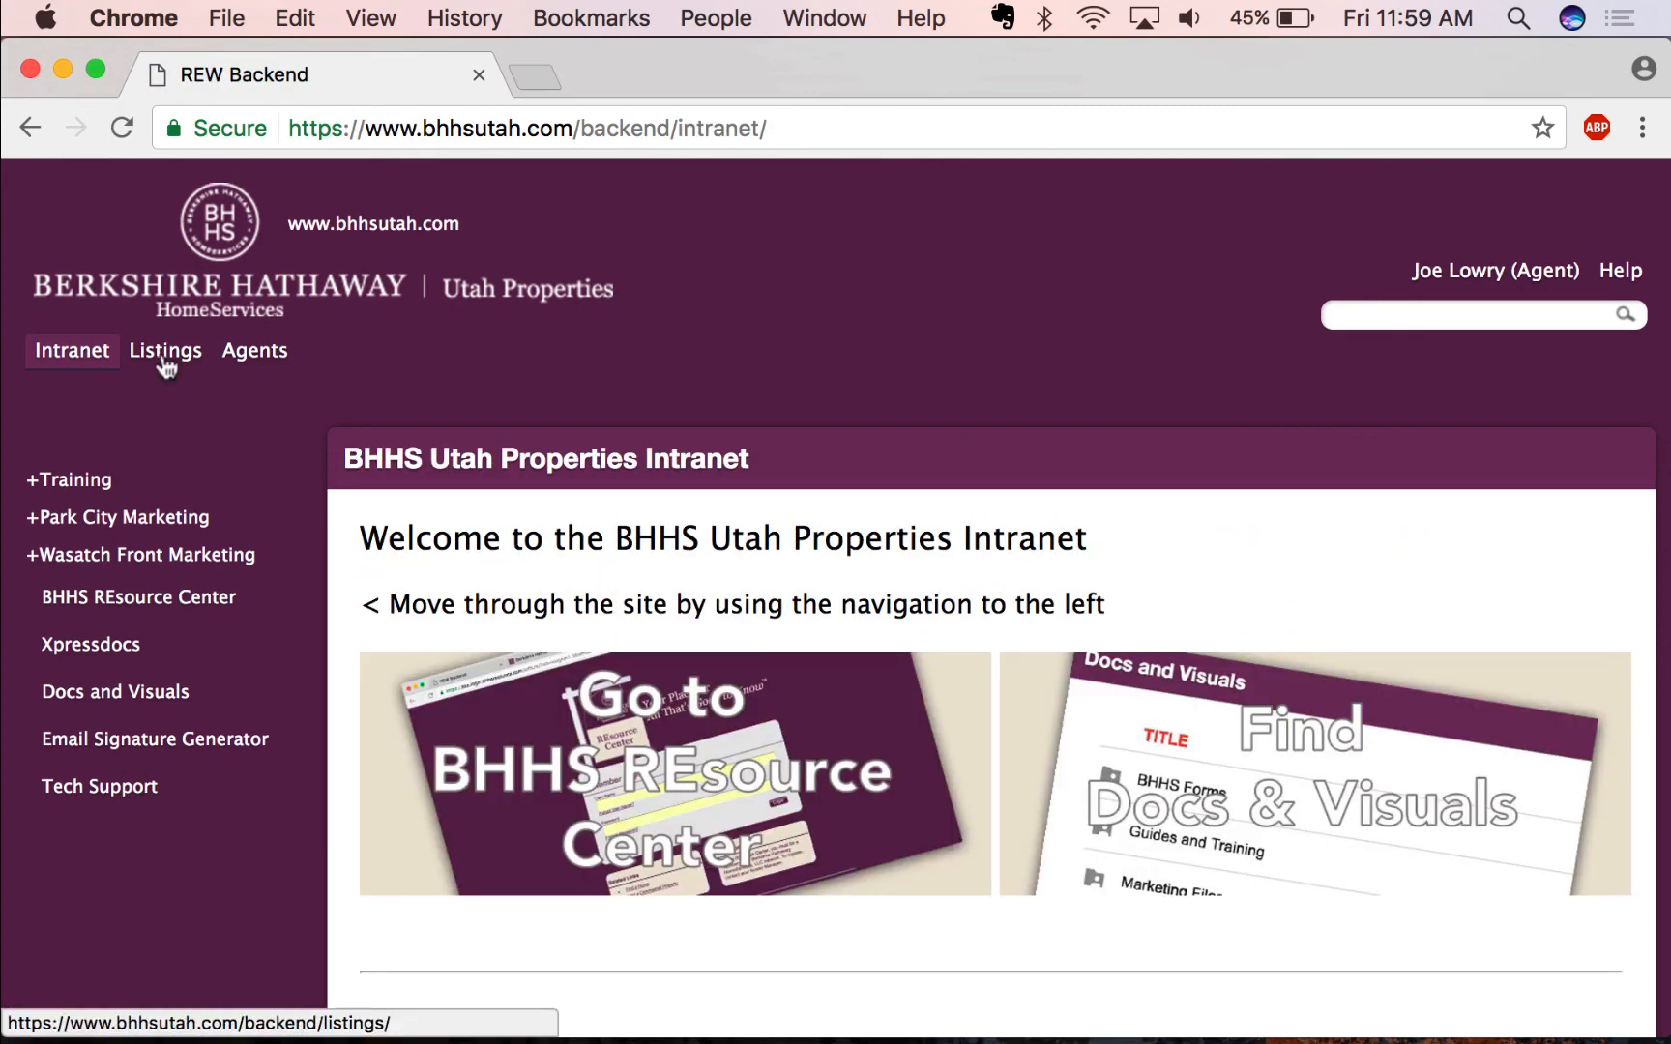
left_click(254, 350)
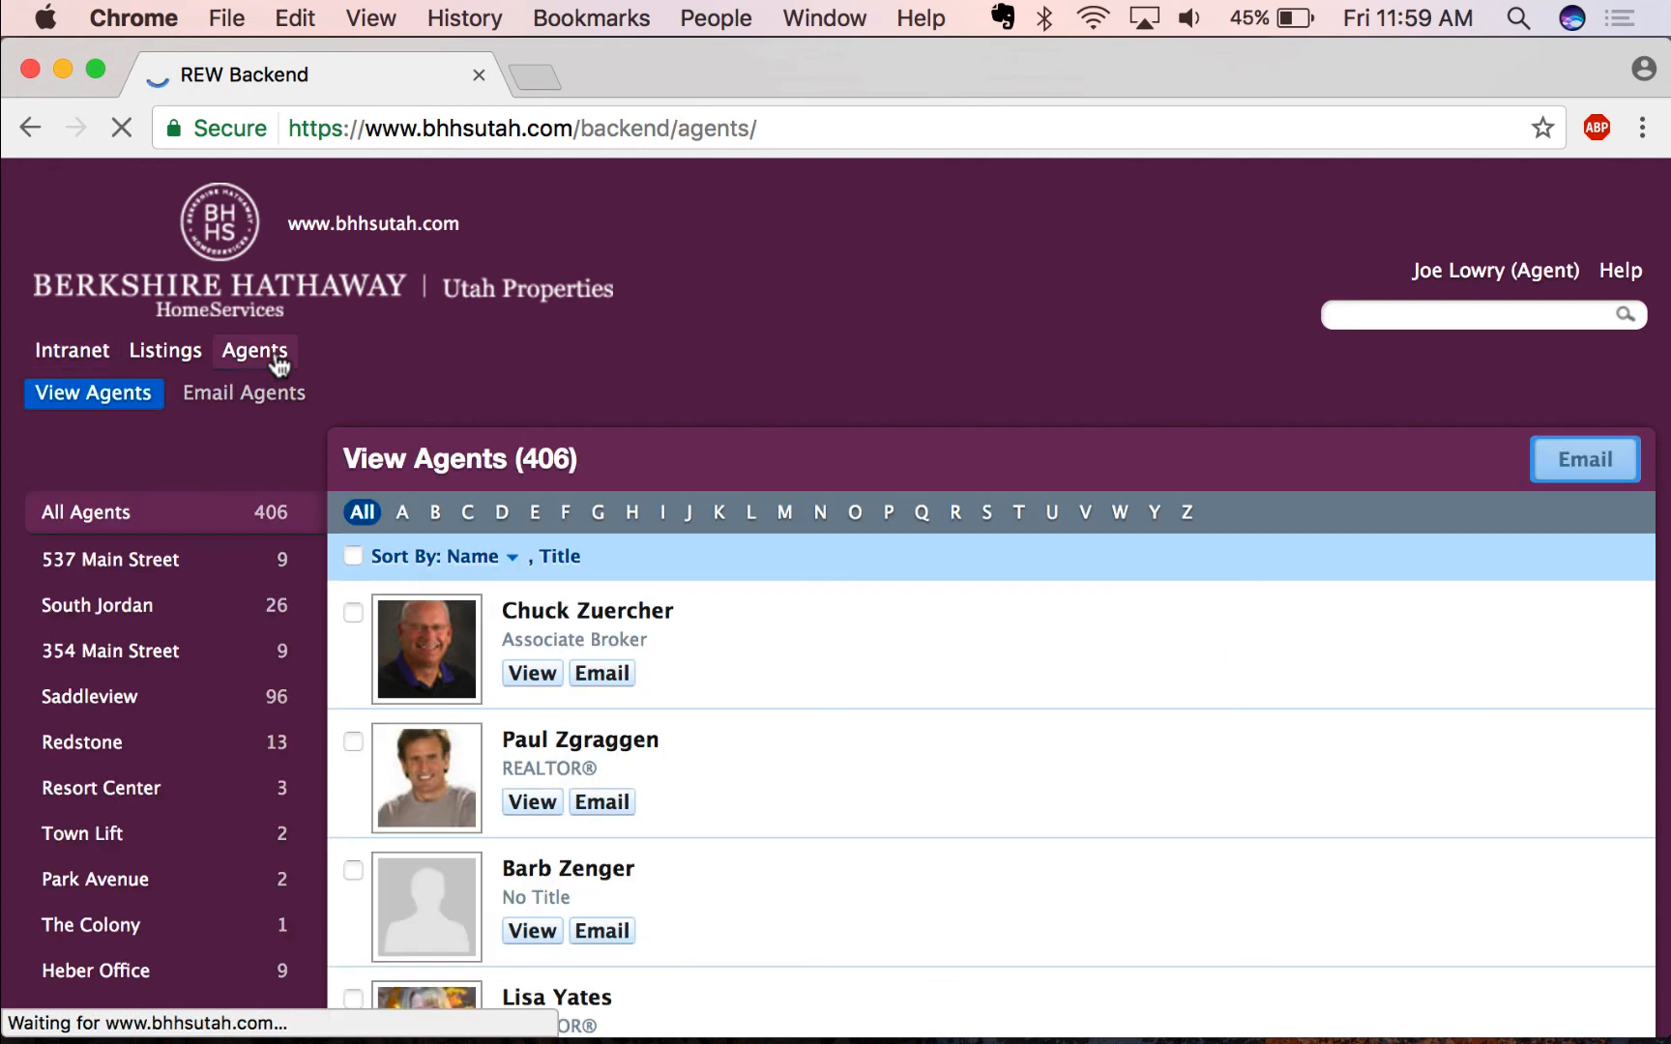
left_click(71, 350)
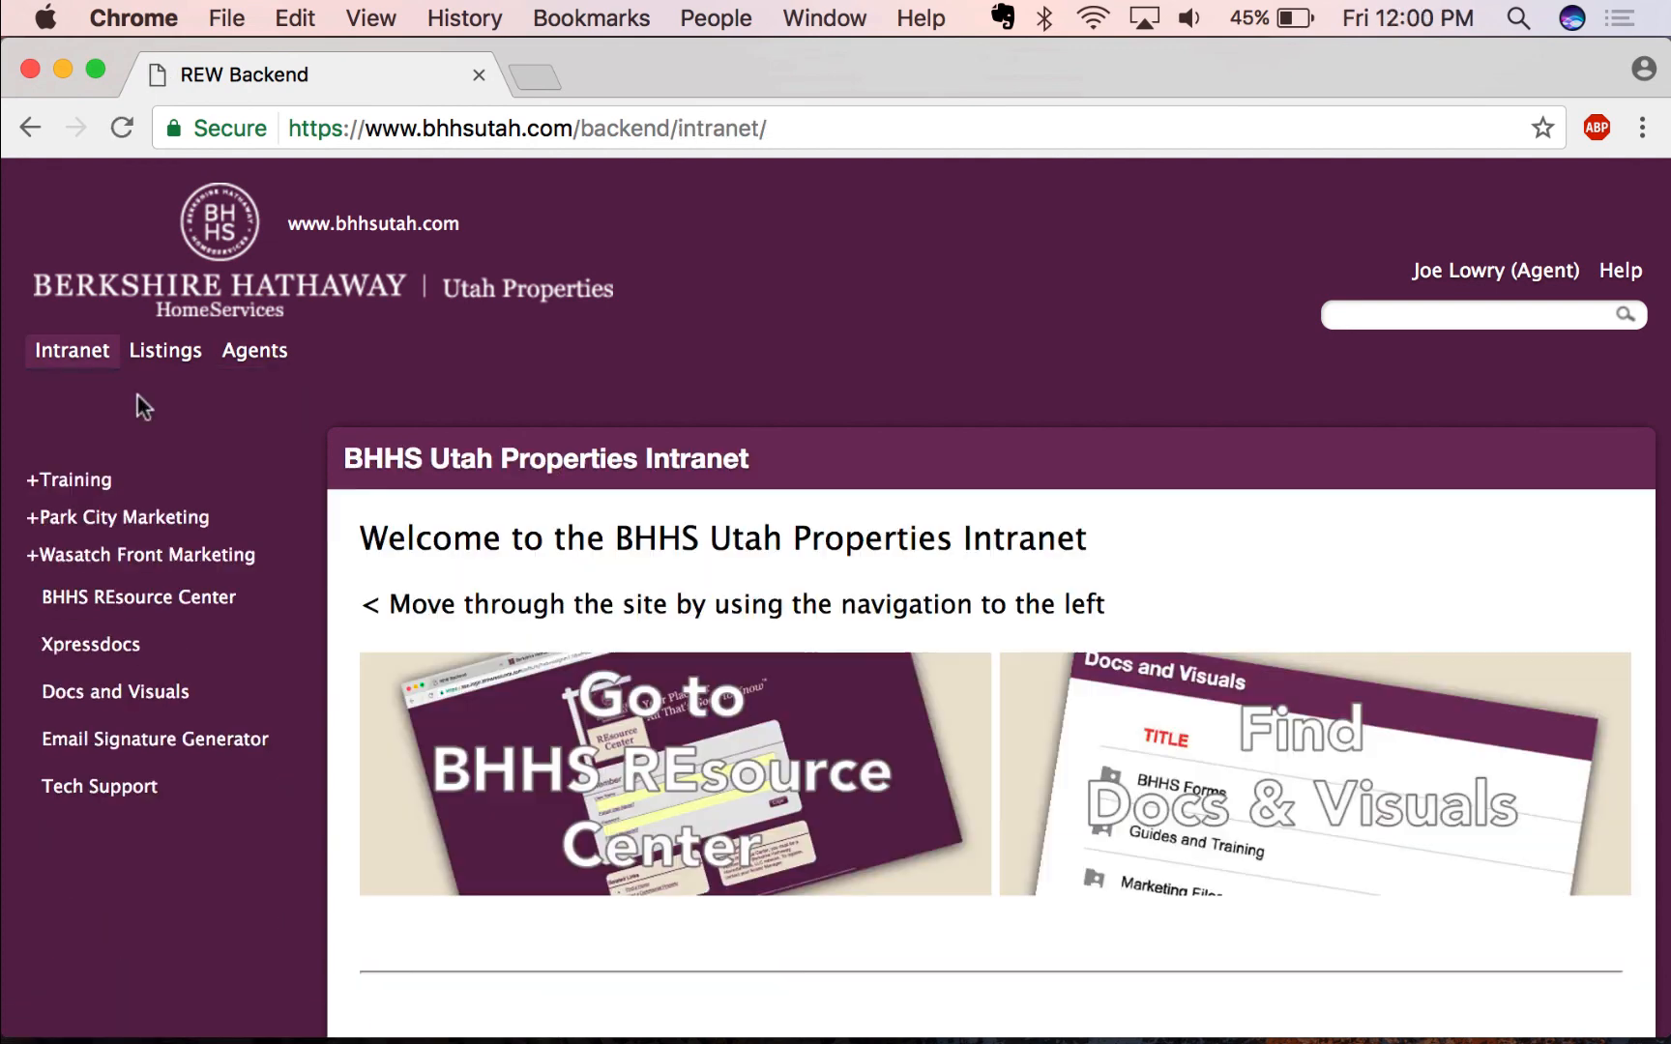